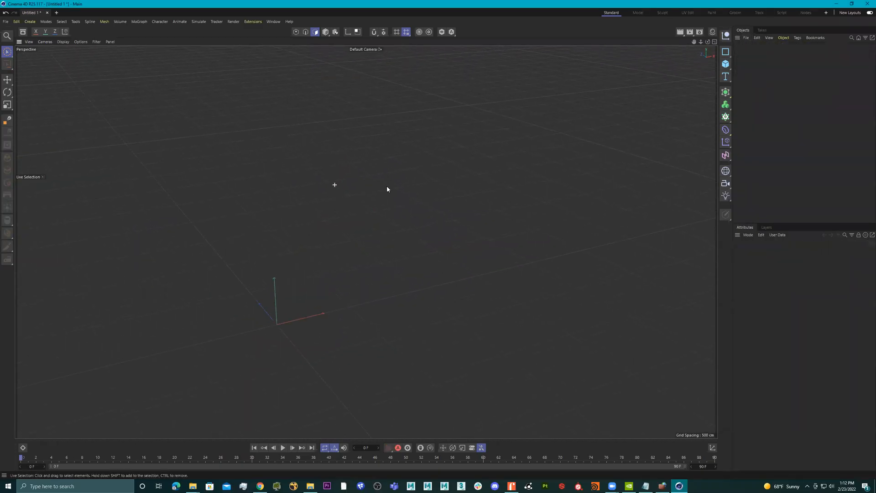
Step: Add a default Cube primitive to the empty scene
click(726, 51)
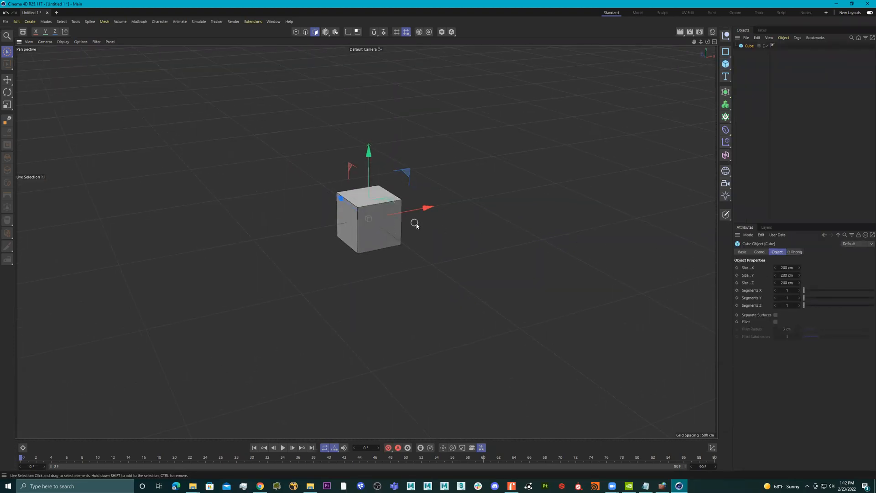
Step: Reshape the cube into a wide, thin three-by-three segmented wall and make it editable
click(327, 32)
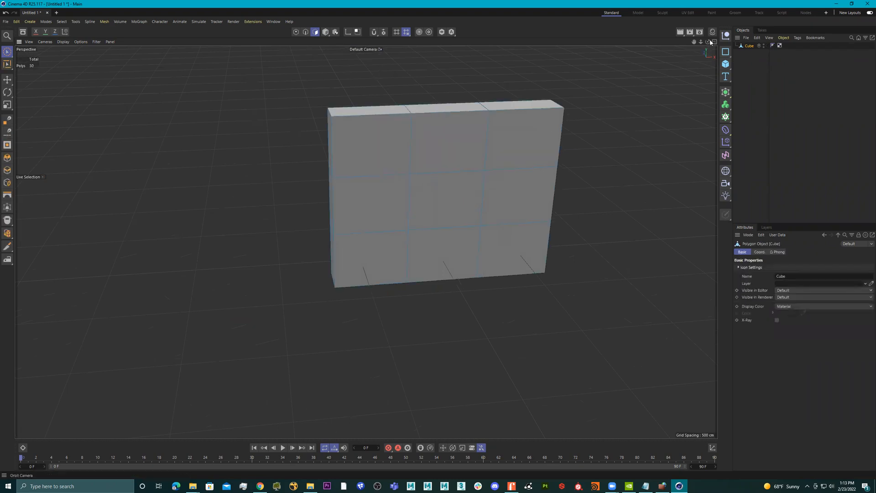
Step: Select the wall's front grid of faces, then clear the selection with Deselect All
click(447, 145)
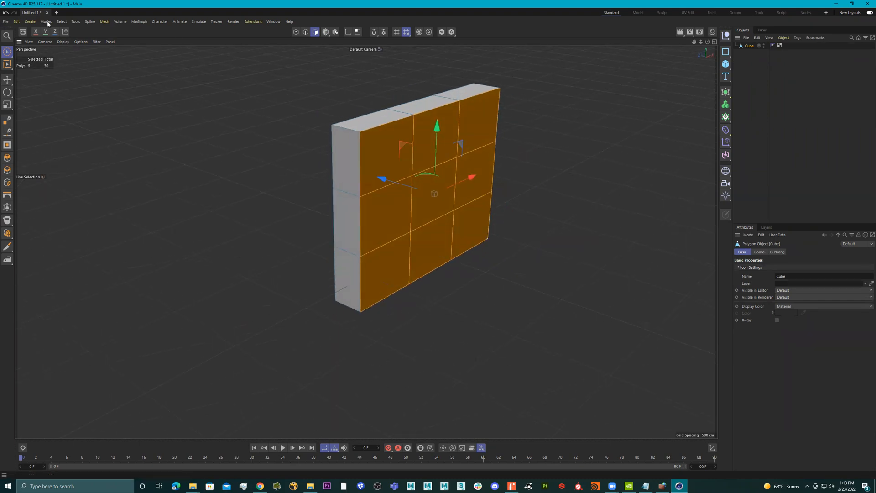
click(61, 21)
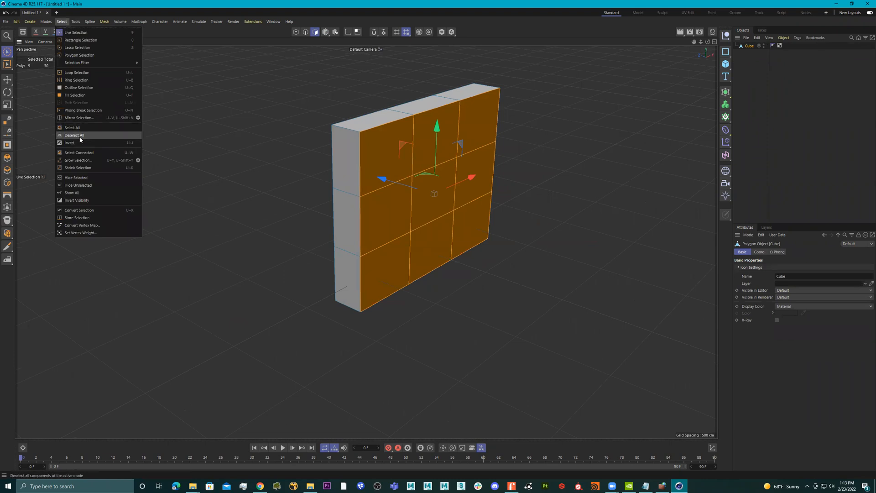
click(74, 136)
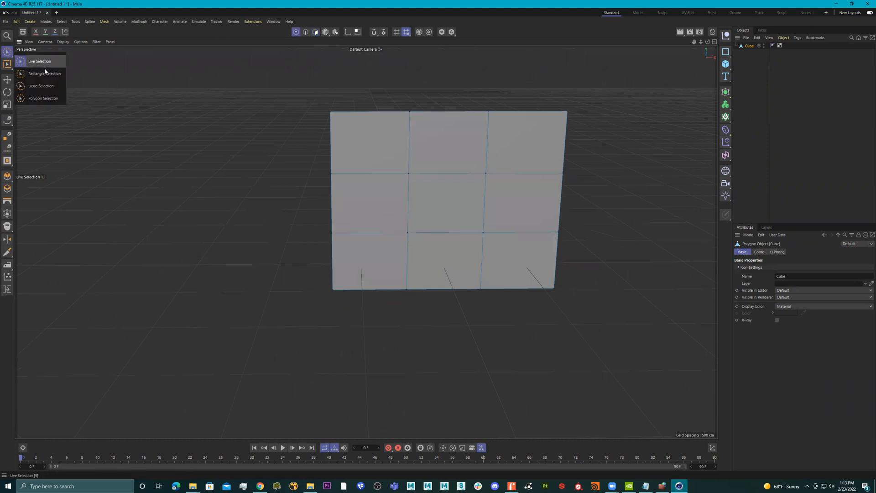
Step: Use Live Selection to pick and delete the back and side faces, leaving nine front faces
click(43, 73)
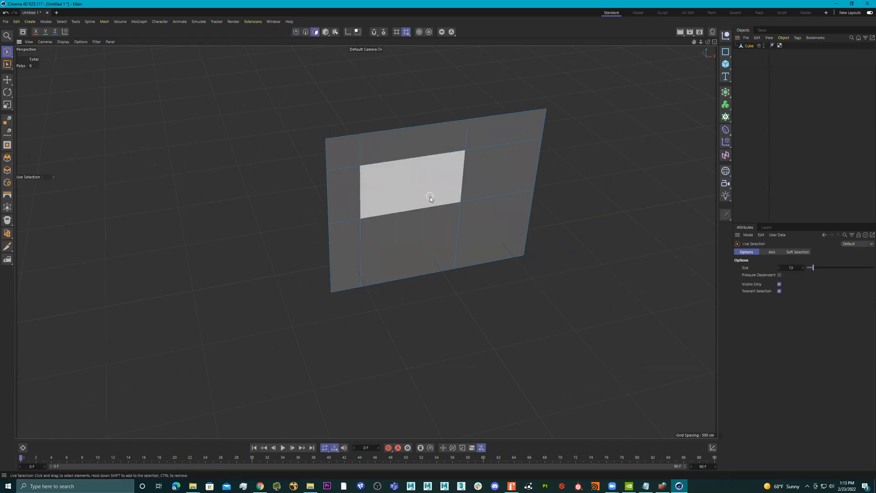
Step: Split the centre face into its own panel object and remove it from the wall, leaving an opening
right_click(430, 199)
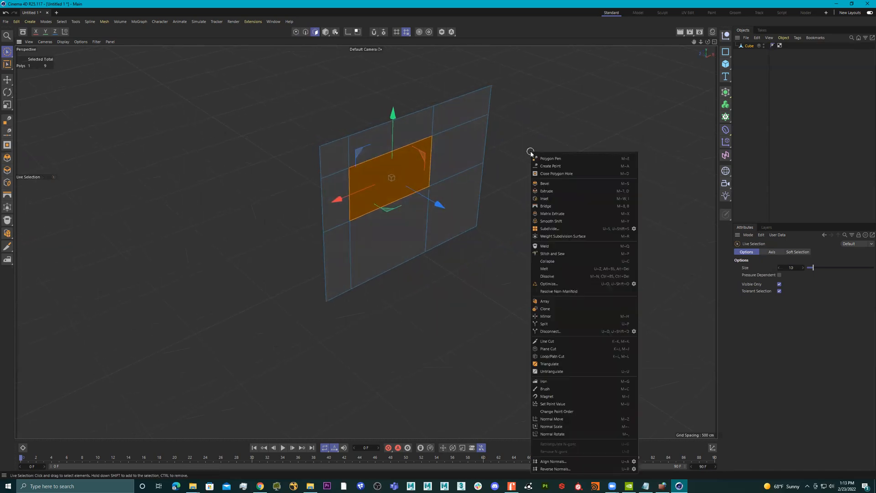
mouse_move(563, 262)
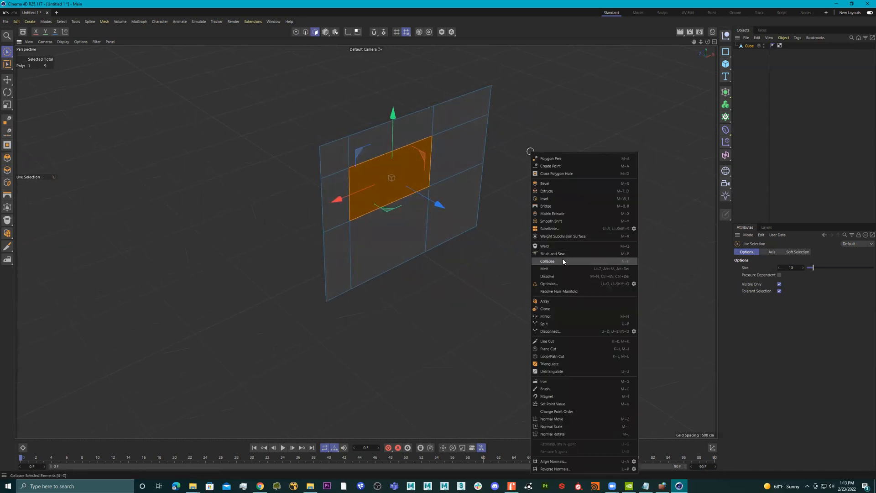
mouse_move(560, 323)
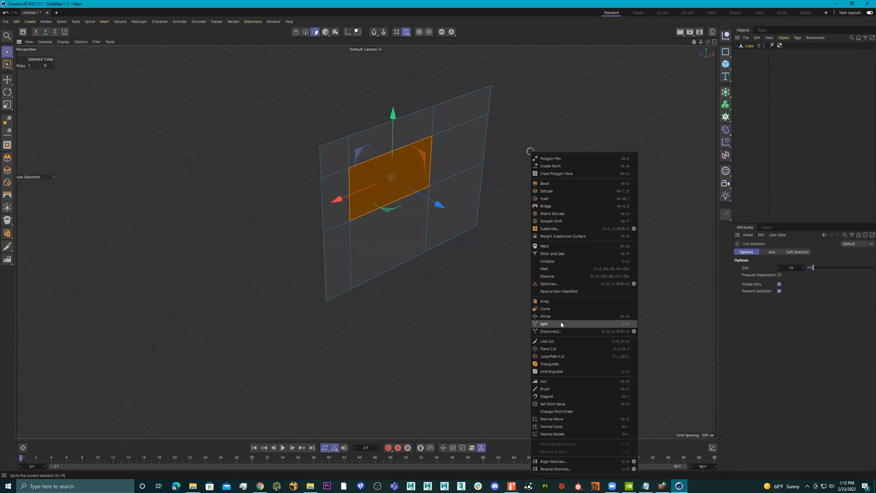
click(544, 323)
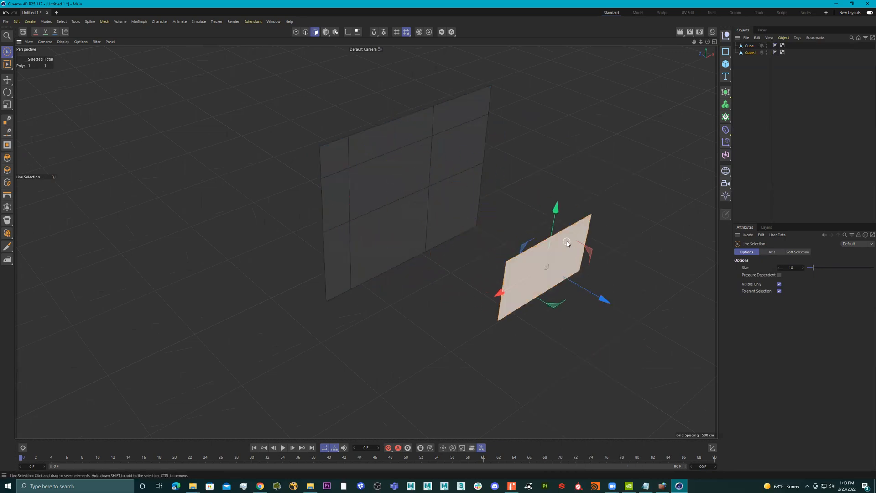
click(545, 265)
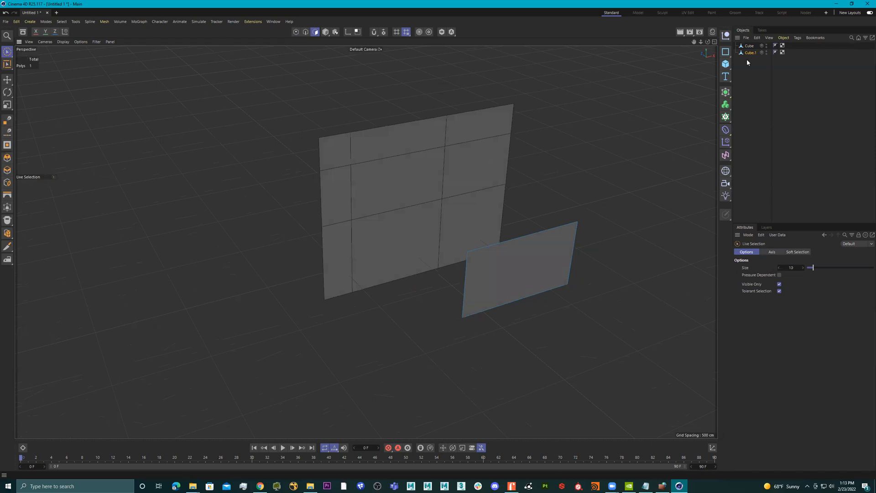
click(397, 183)
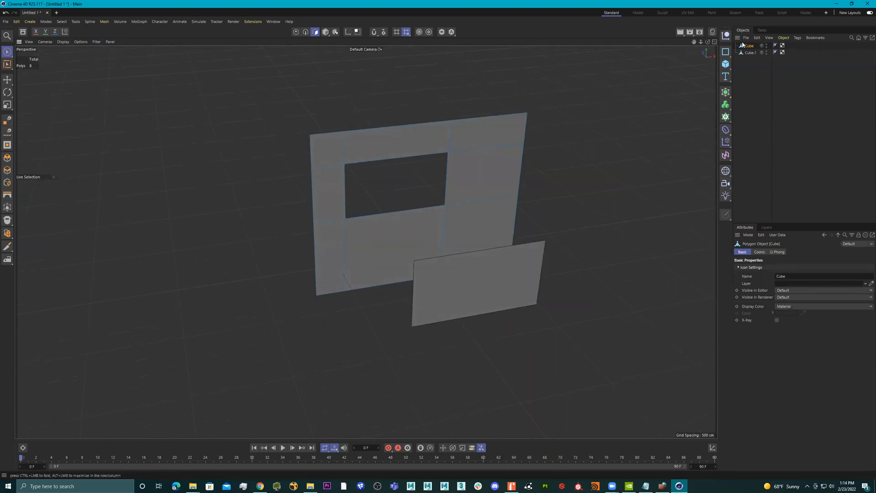
Step: Extrude the eight wall faces into a thick slab with Create Caps enabled
click(750, 52)
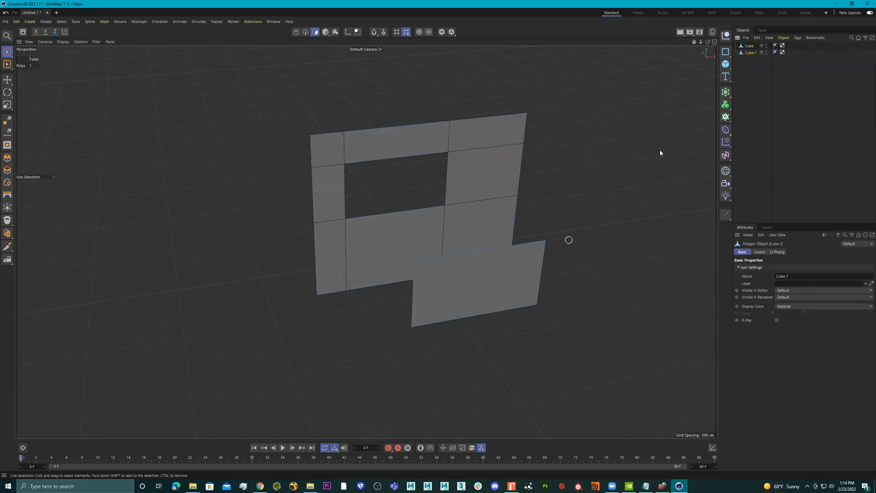
click(748, 45)
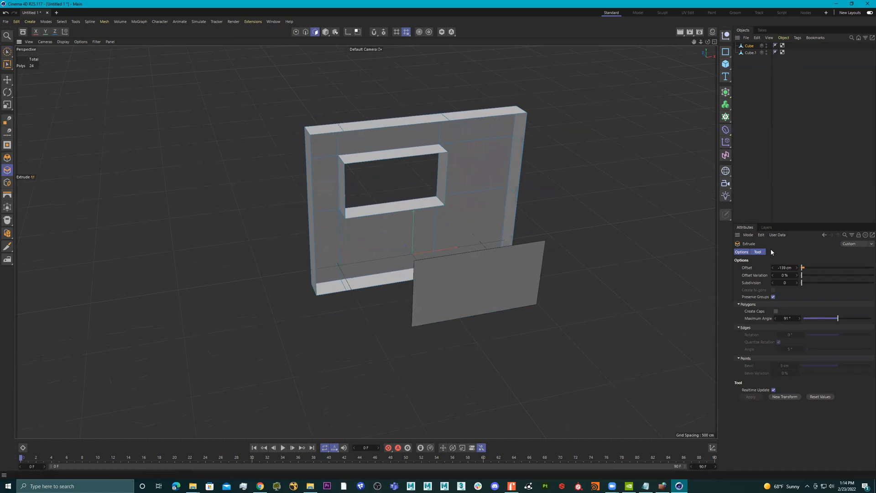
mouse_move(775, 313)
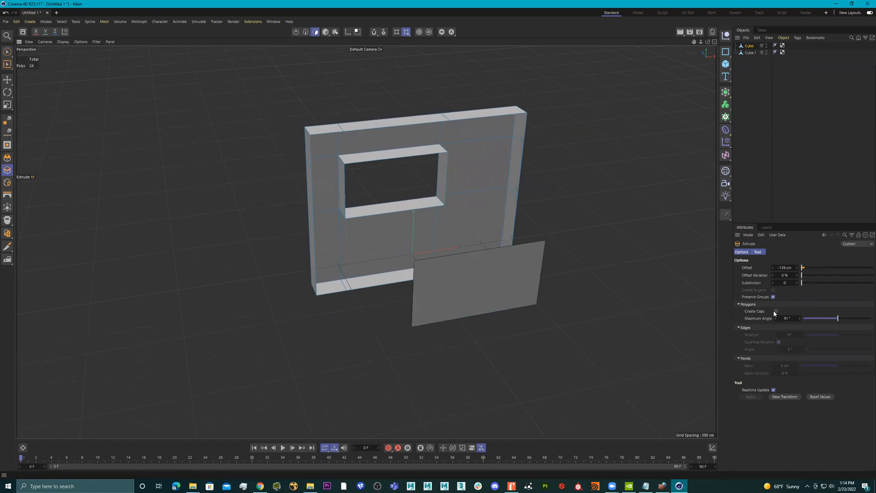
click(775, 310)
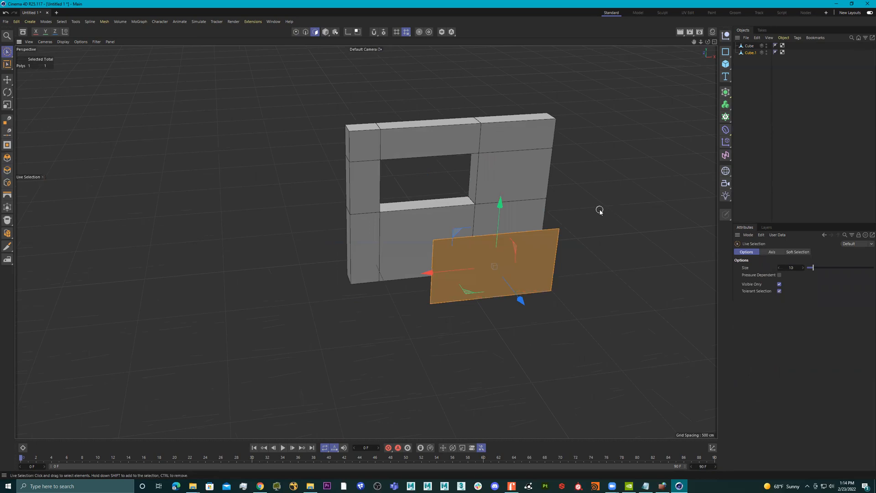
Step: Inset the loose panel's face, then split its inner face into a separate pane object
right_click(599, 210)
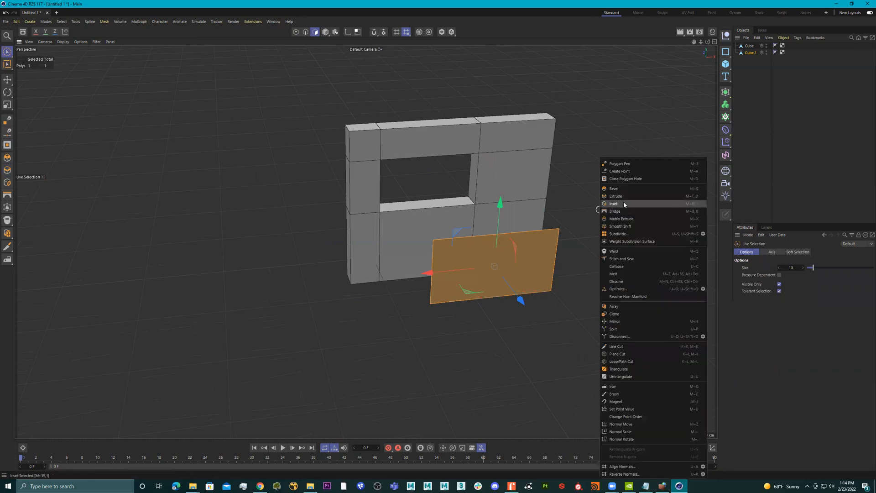
click(614, 204)
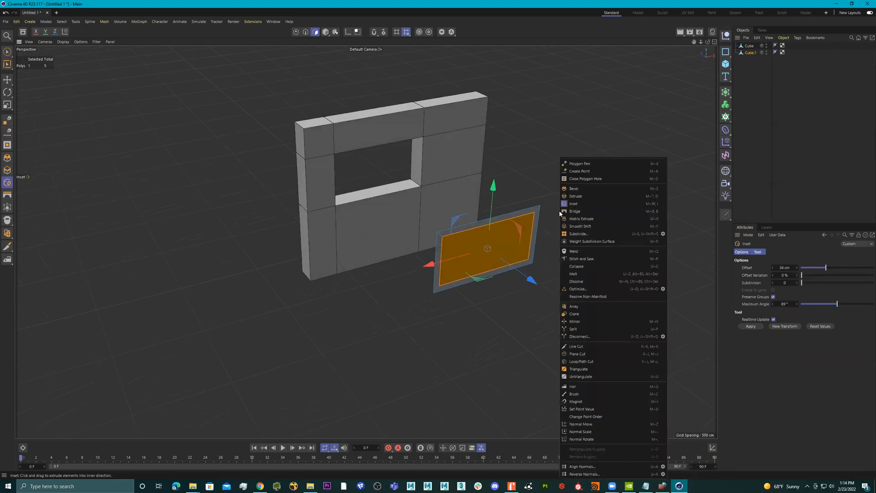
mouse_move(602, 268)
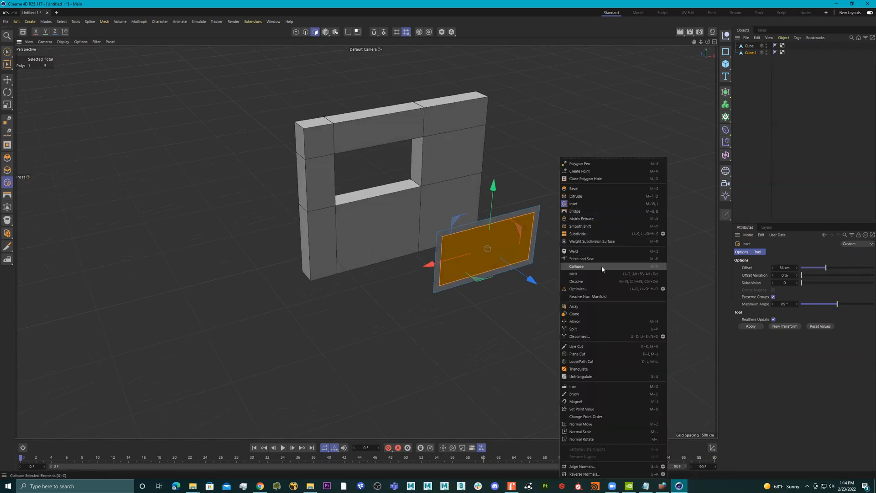
mouse_move(593, 328)
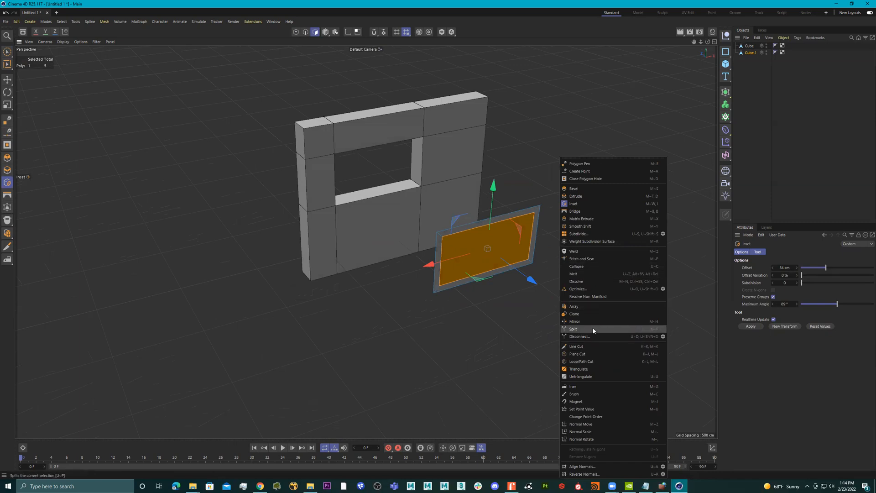
click(573, 329)
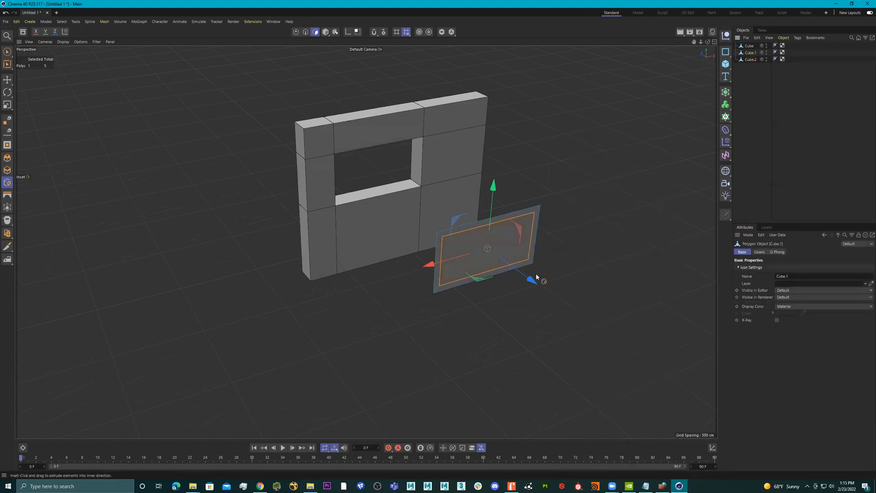
mouse_move(224, 150)
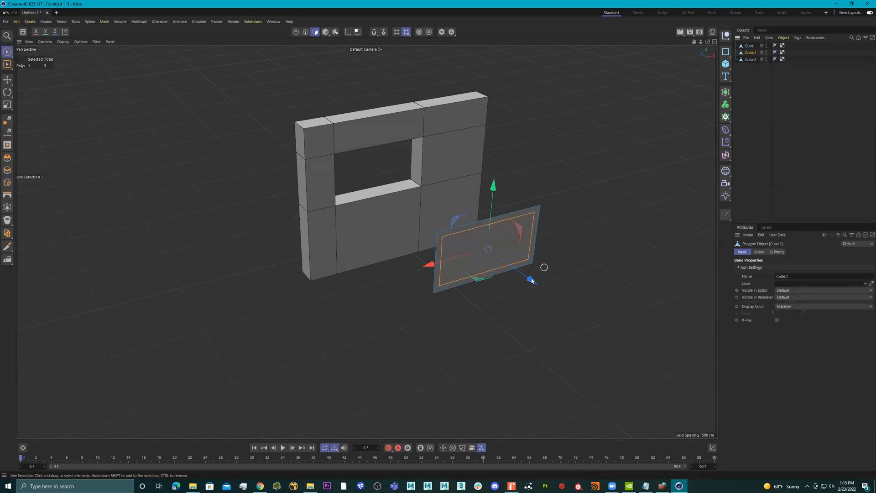
mouse_move(678, 75)
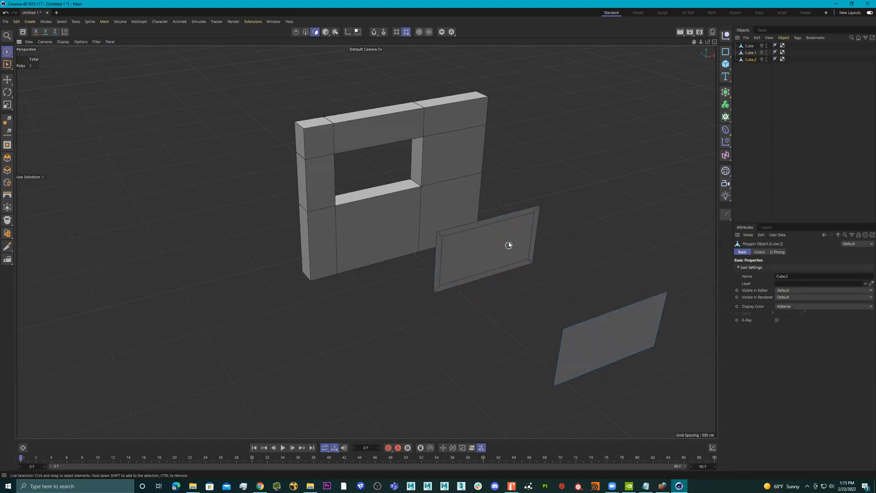
Step: Extrude the frame object into a thick border
click(492, 246)
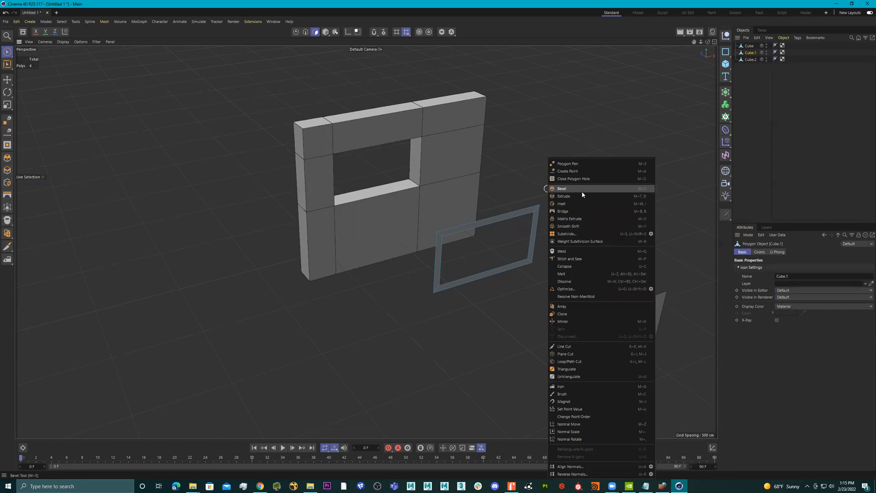
click(564, 195)
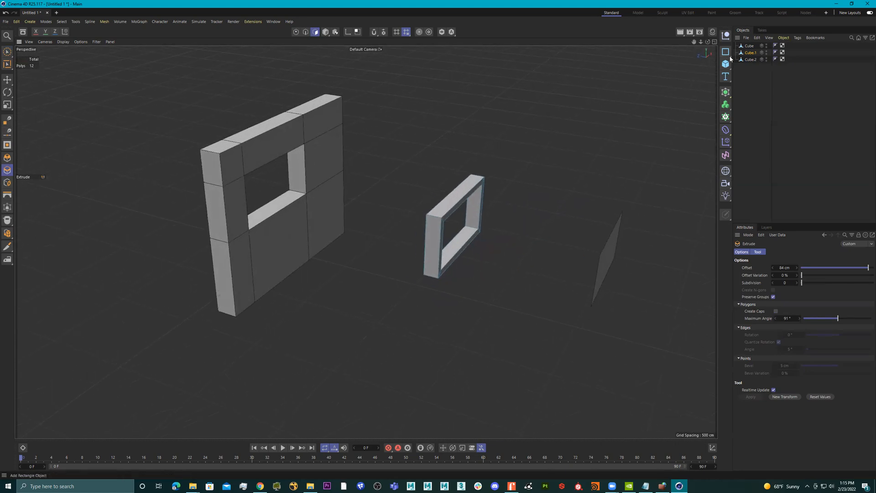
click(7, 78)
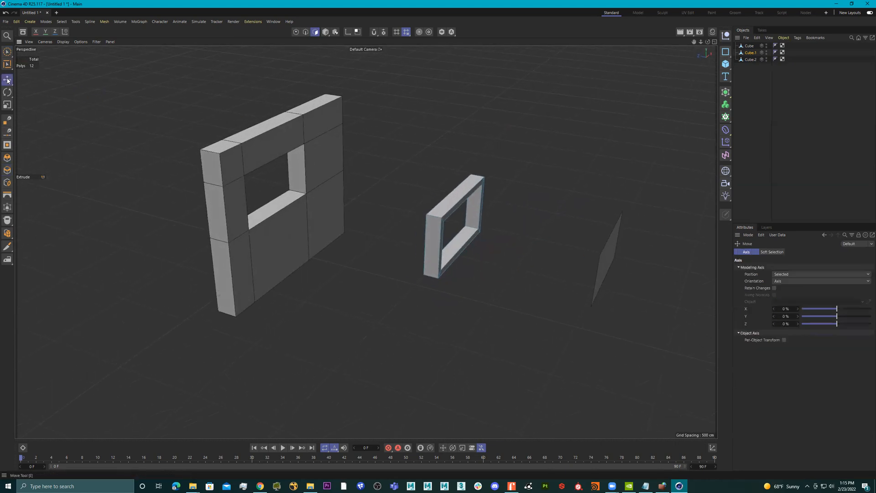
Step: Move the frame into the wall's window opening and scale it to fit
click(750, 52)
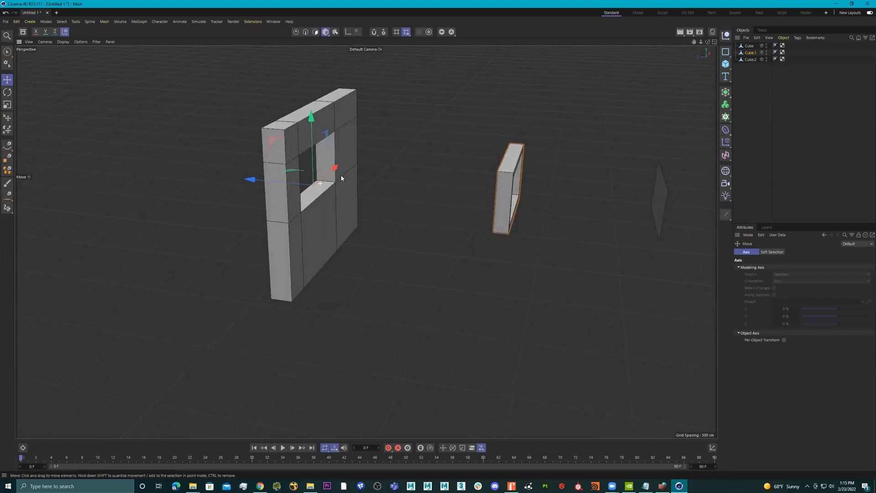
drag(335, 168, 128, 149)
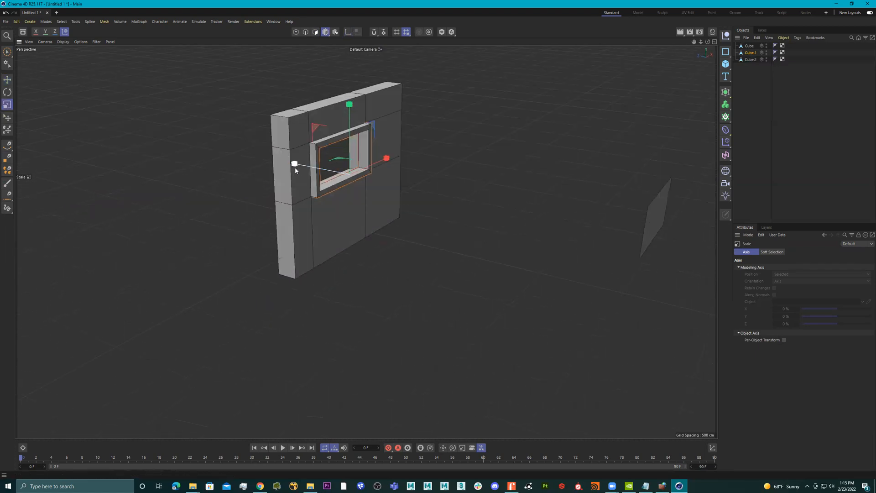
click(7, 78)
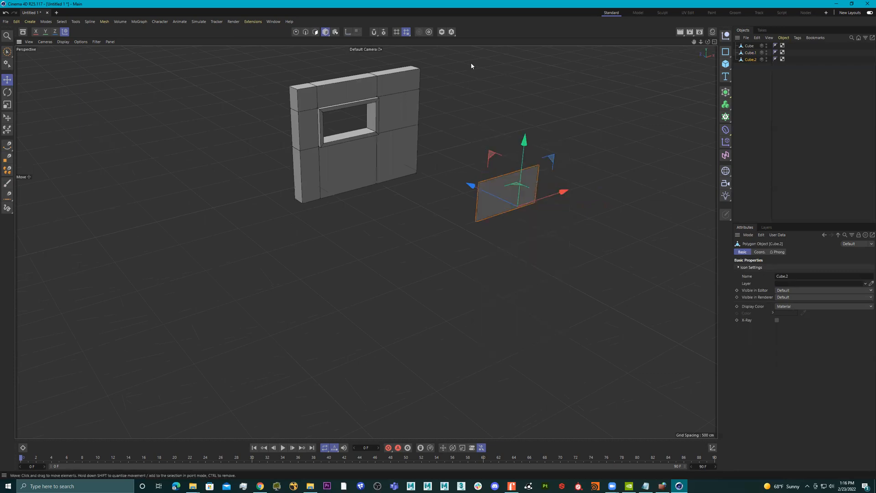
Step: Extrude the glass pane for thickness, then scale it down and move it toward the window opening
right_click(503, 185)
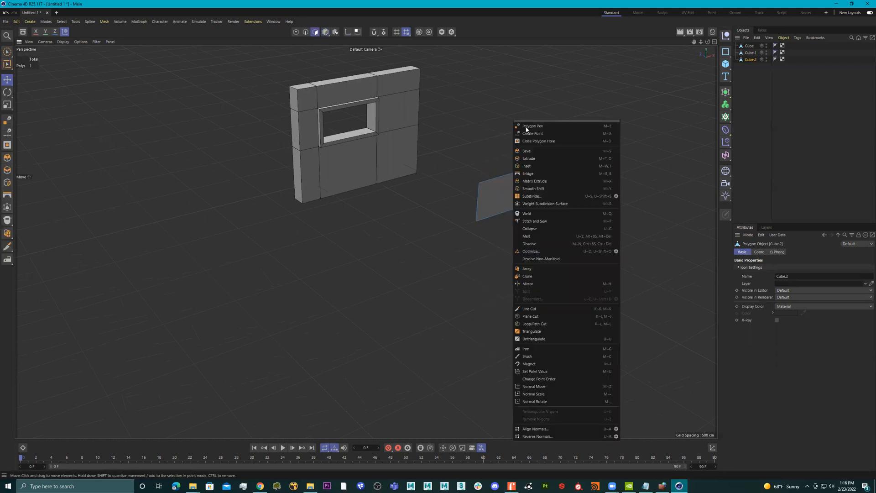
click(529, 158)
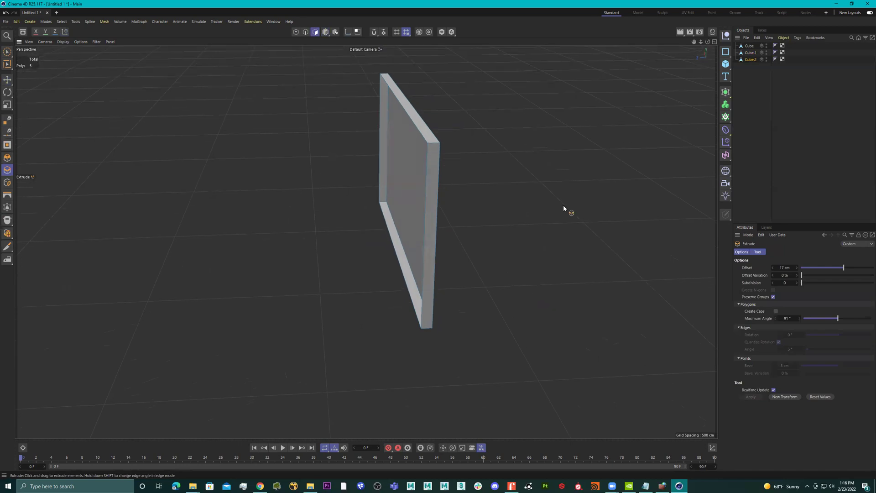
click(776, 312)
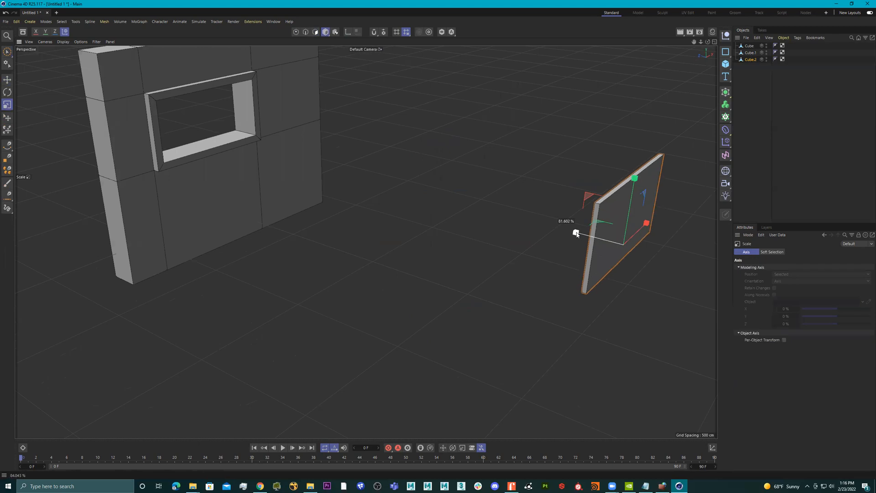
click(8, 78)
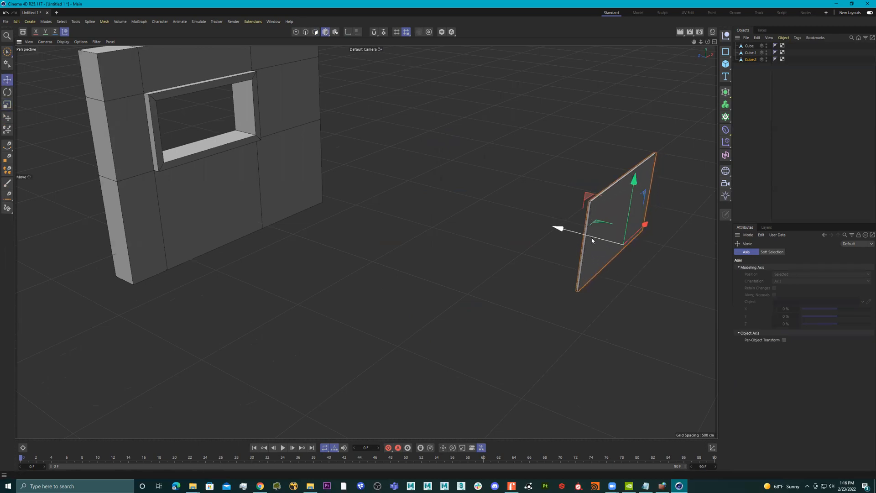
drag(559, 228, 189, 132)
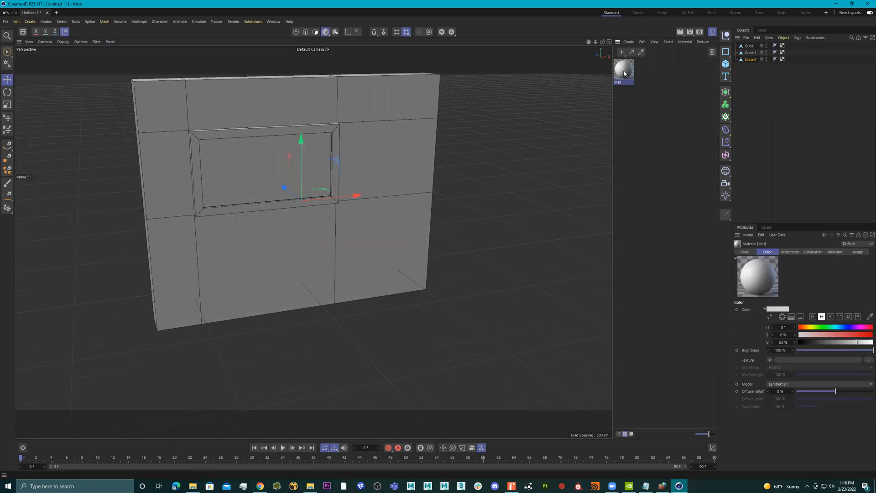
Step: Name the first new material wall and open the second material's colour settings
double_click(623, 71)
text(wall)
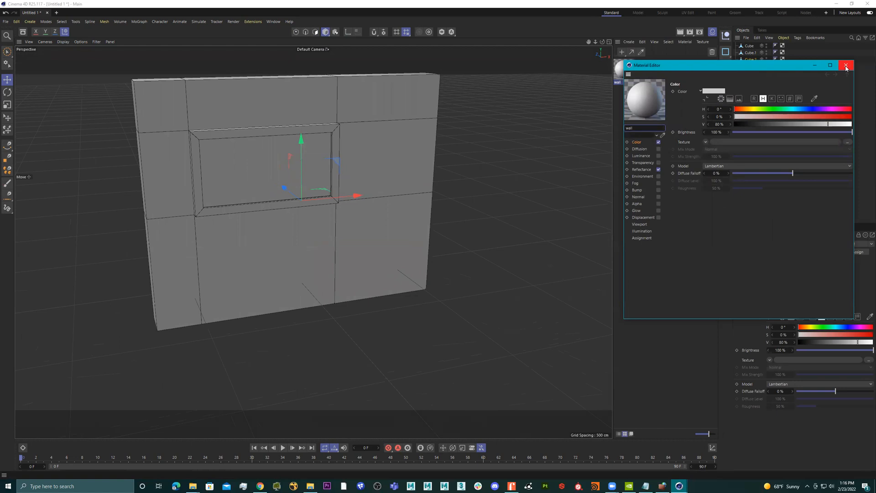
click(846, 65)
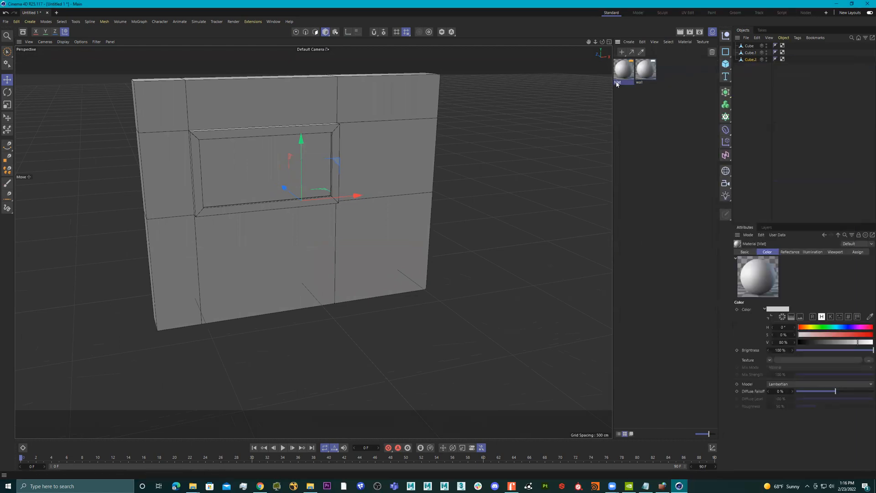
double_click(623, 69)
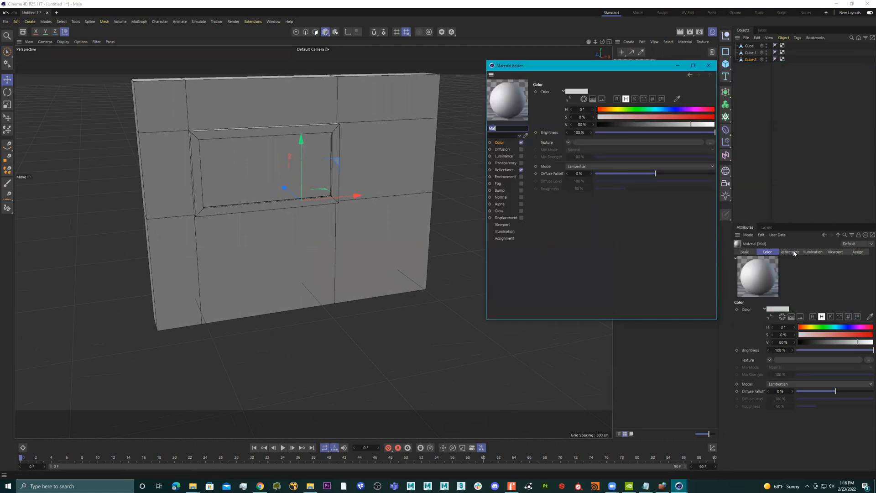
click(836, 252)
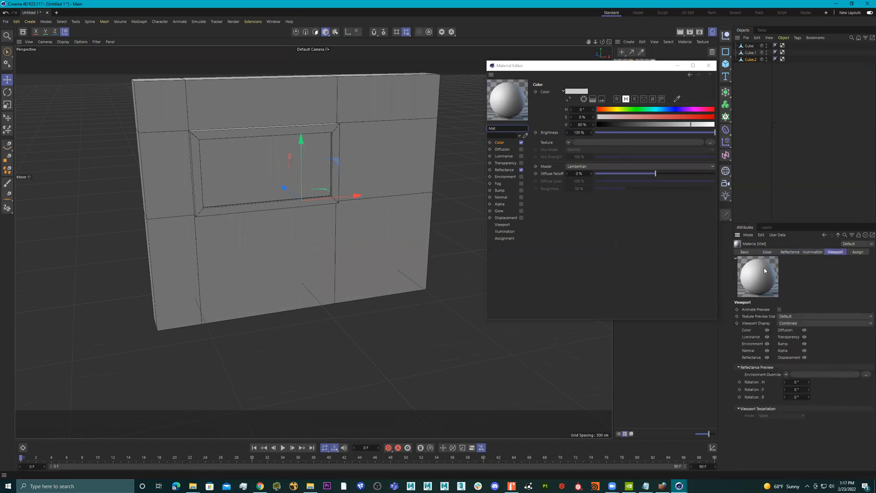
click(767, 252)
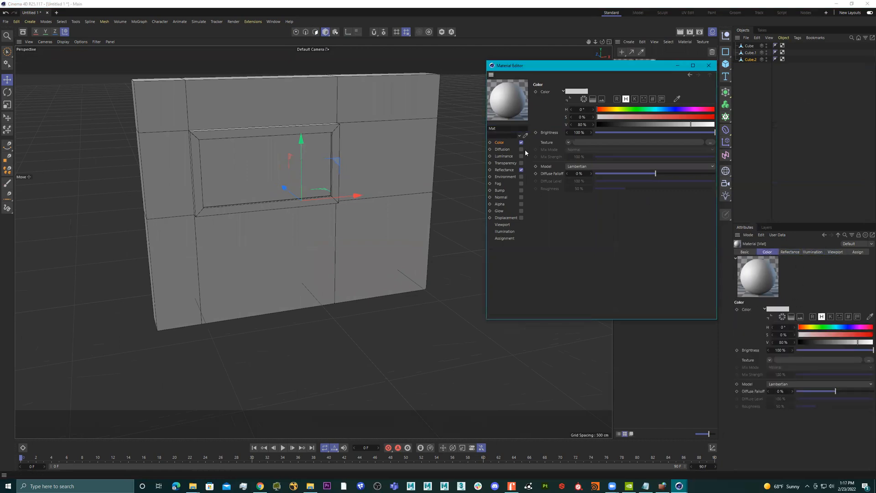
Step: Set the second material's colour to green in the colour chooser and close its settings
click(790, 252)
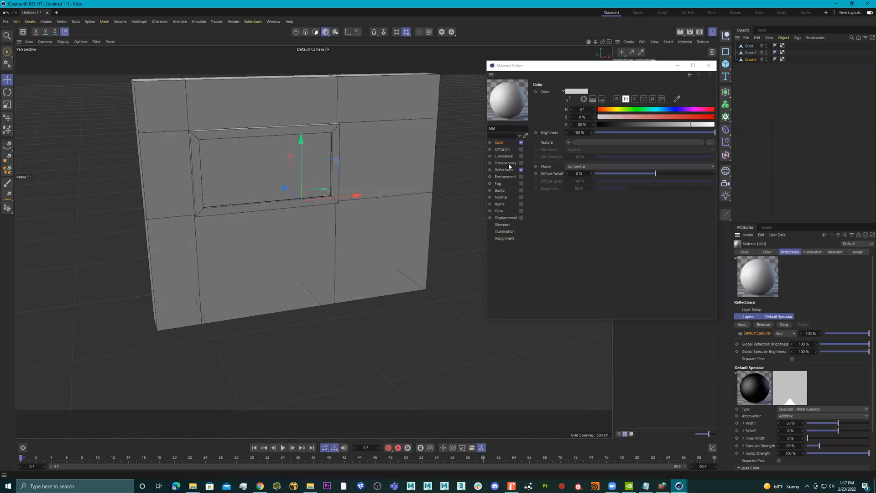
click(504, 170)
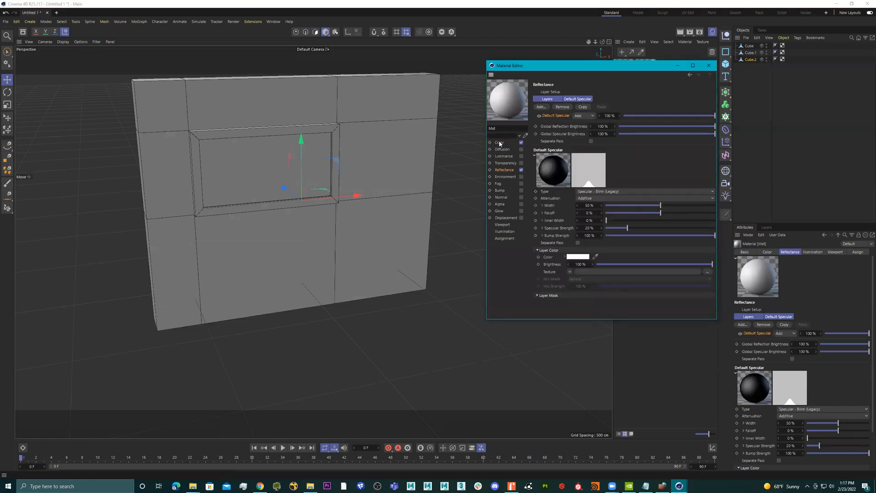
click(499, 142)
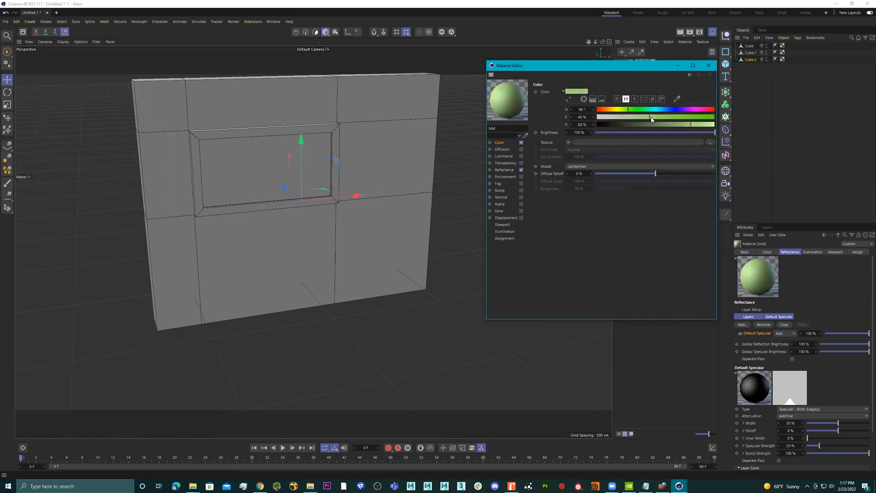
click(577, 92)
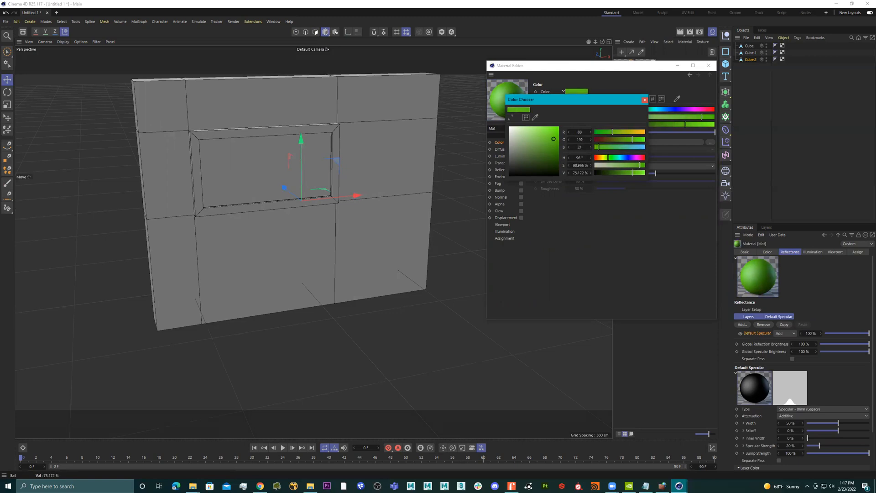
click(646, 99)
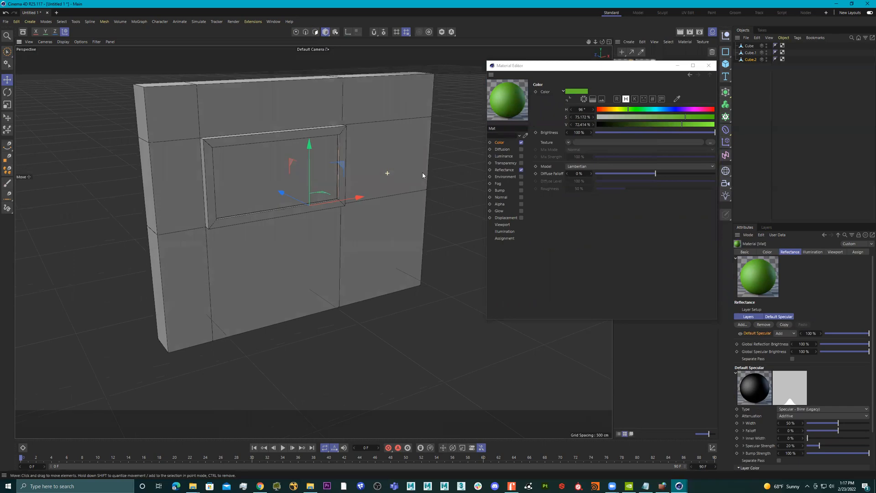
click(708, 66)
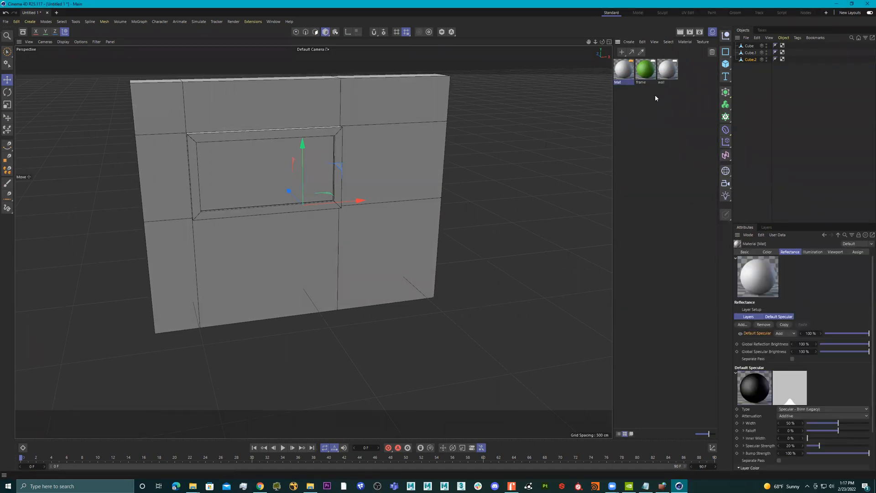
Step: Create a new material named window, tint it light blue and select the glass pane
double_click(624, 71)
text(window)
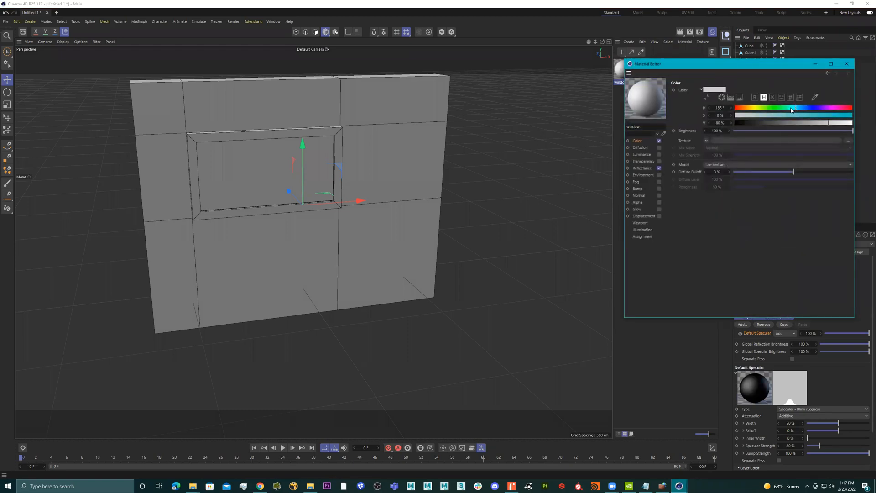
click(847, 63)
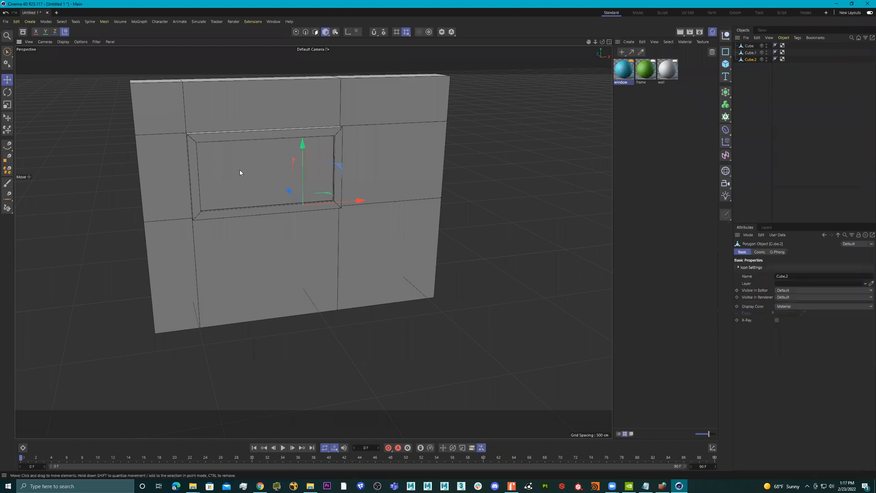
click(748, 46)
text(wall)
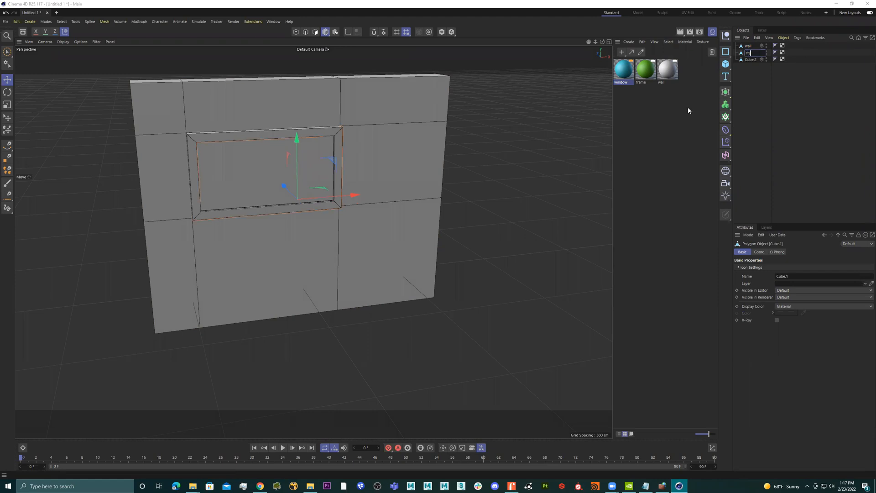
Step: Confirm the frame object's name and start renaming the glass pane to window
click(751, 53)
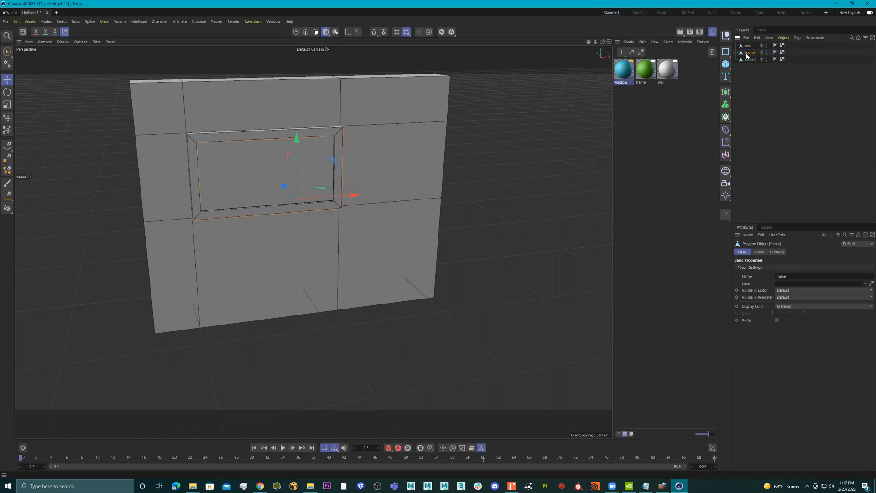
click(750, 59)
text(wind)
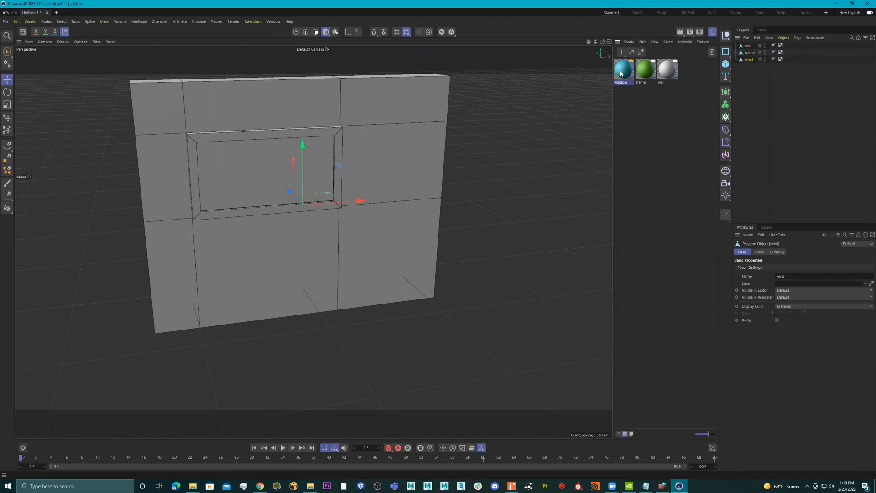
mouse_move(258, 170)
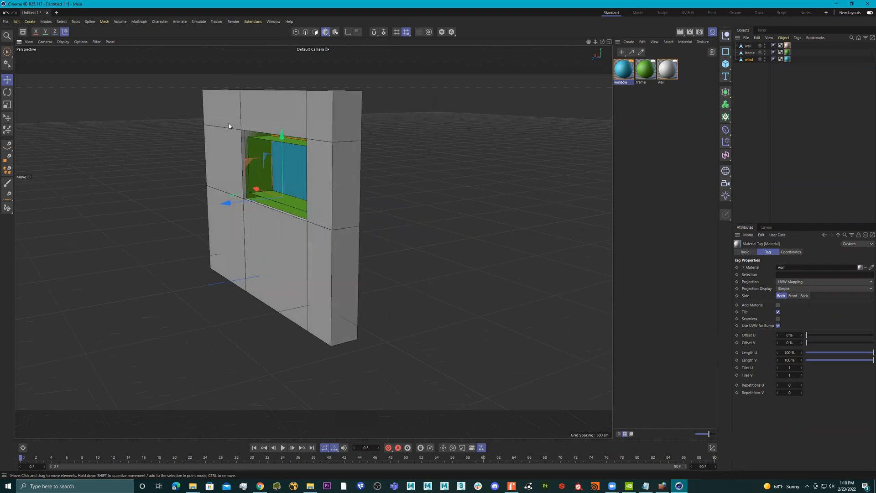
mouse_move(474, 176)
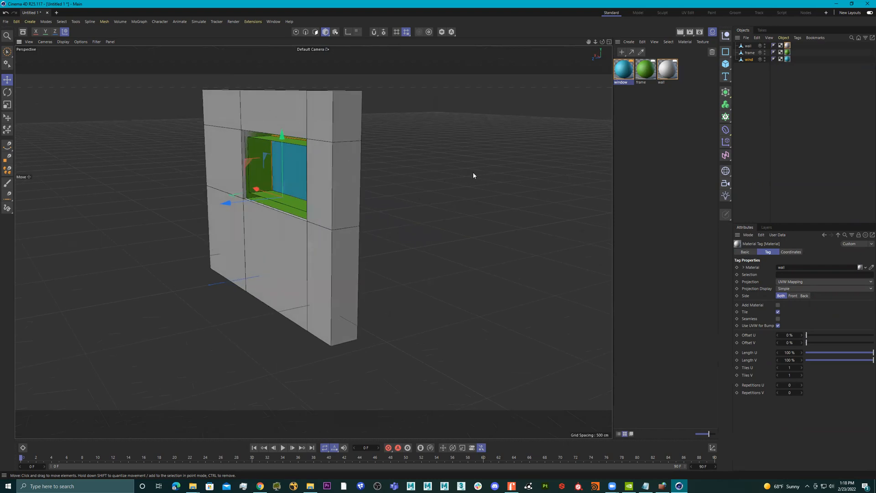